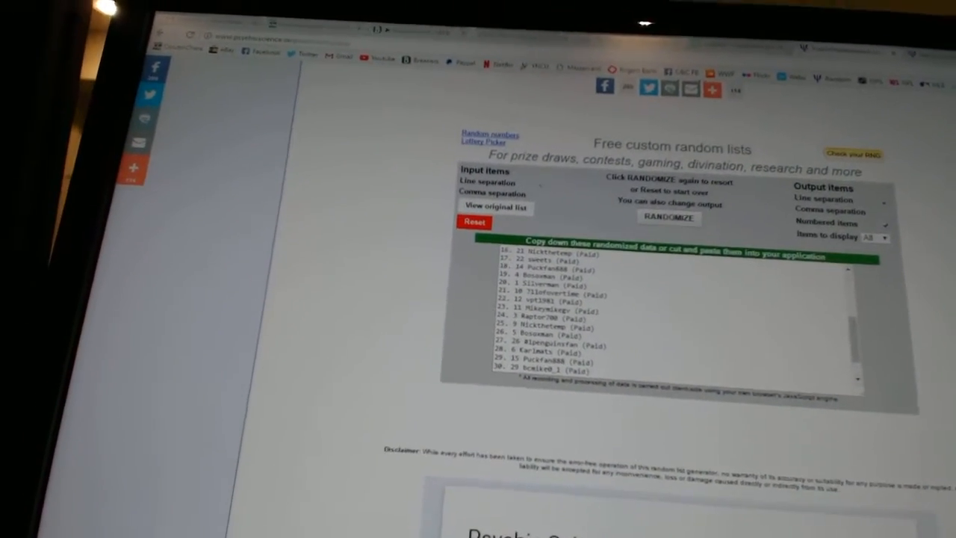
- Select the whole randomized numbered participant list in the output box for copying
left_click(668, 217)
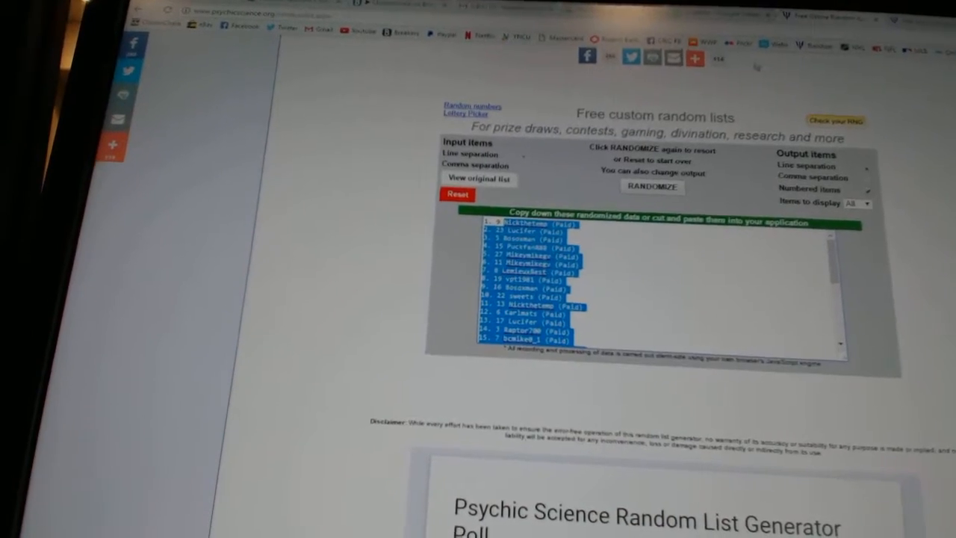
left_click(652, 187)
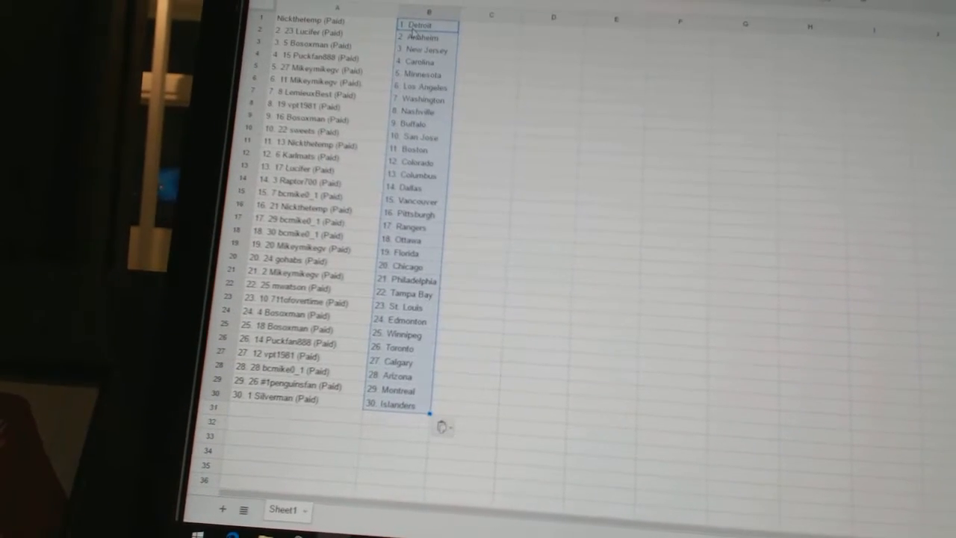
- Scroll down Sheet1 to check all 30 participant names paired with team names
scroll("down", 3)
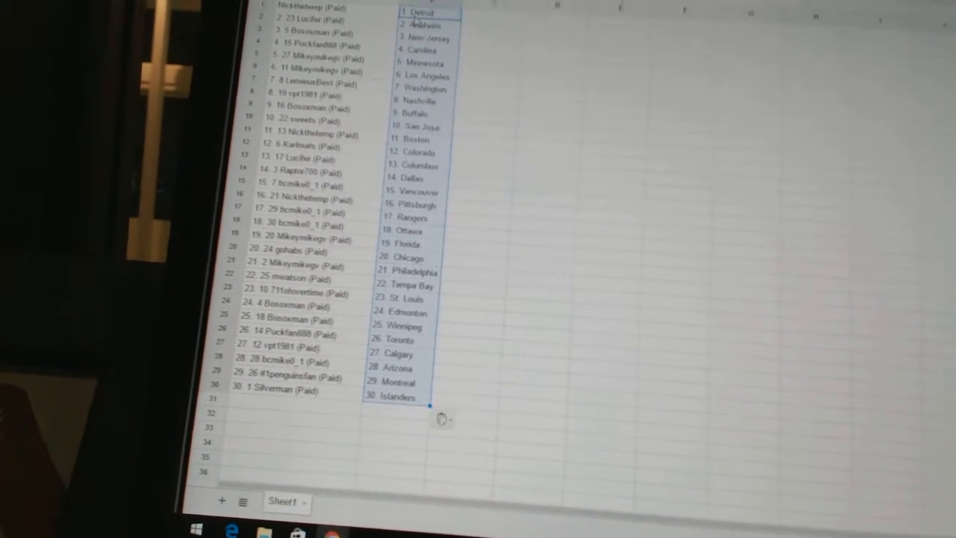
scroll("down", 3)
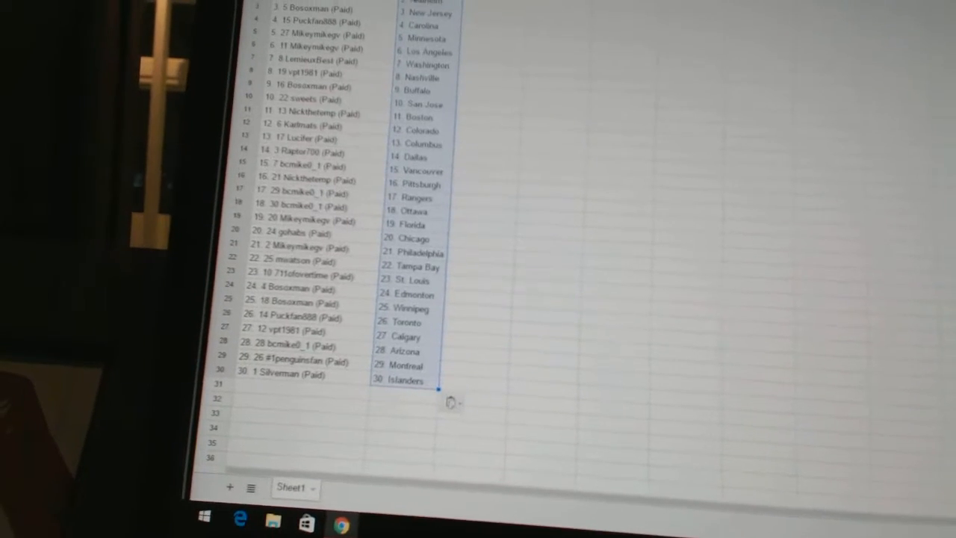